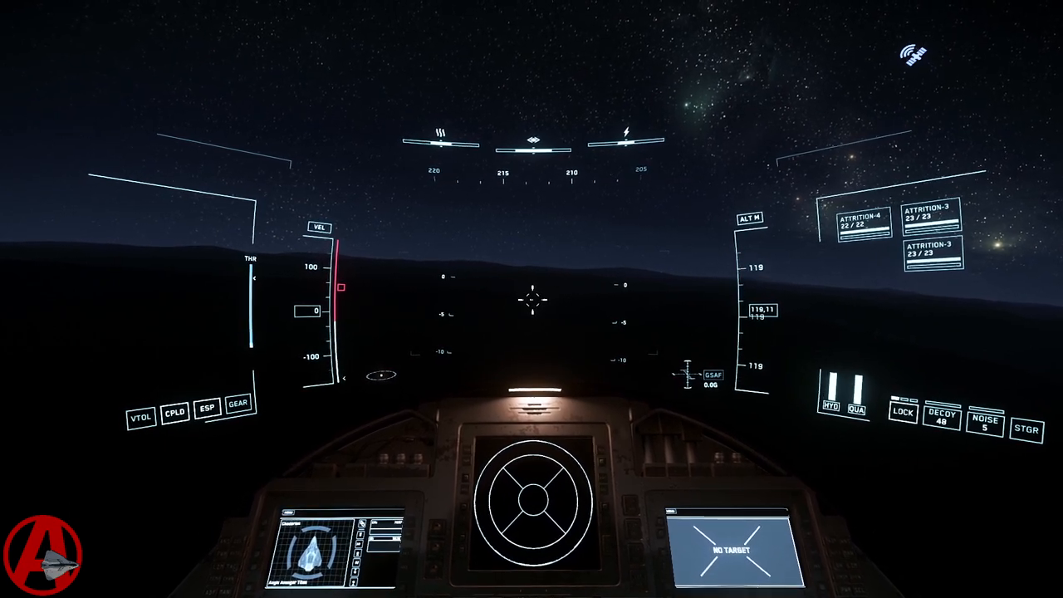
mouse_move(531, 299)
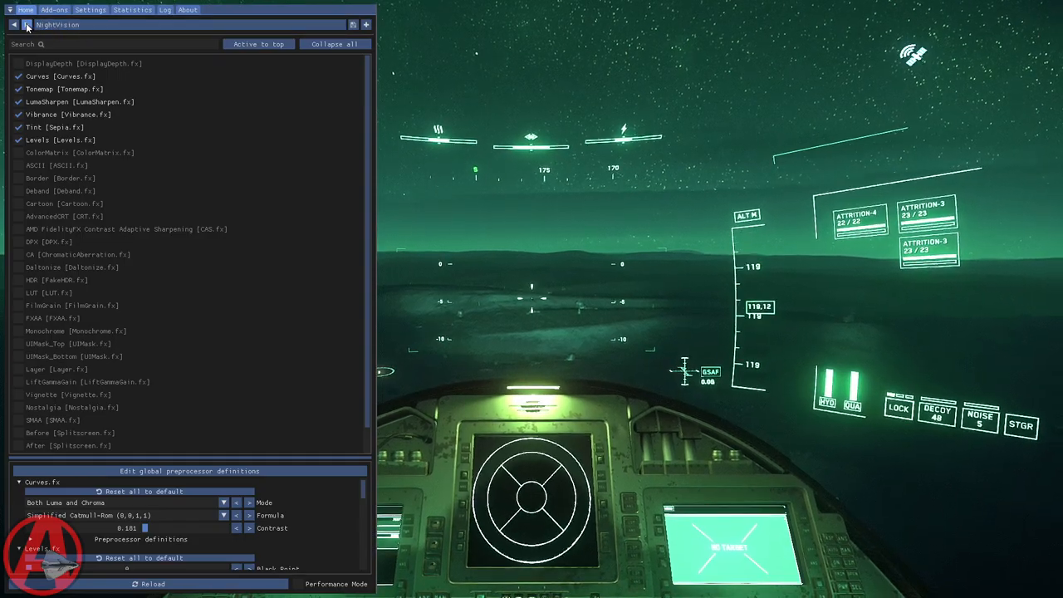
- Cycle from NightVision to DefaultPreset, review shortcut keys in Settings, then return Home
left_click(26, 24)
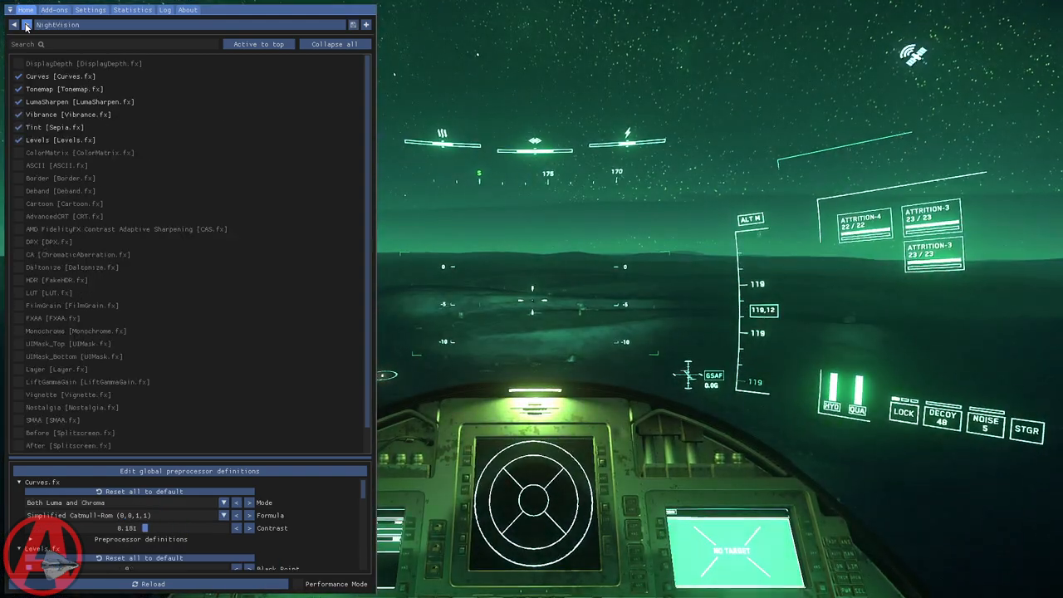
left_click(26, 24)
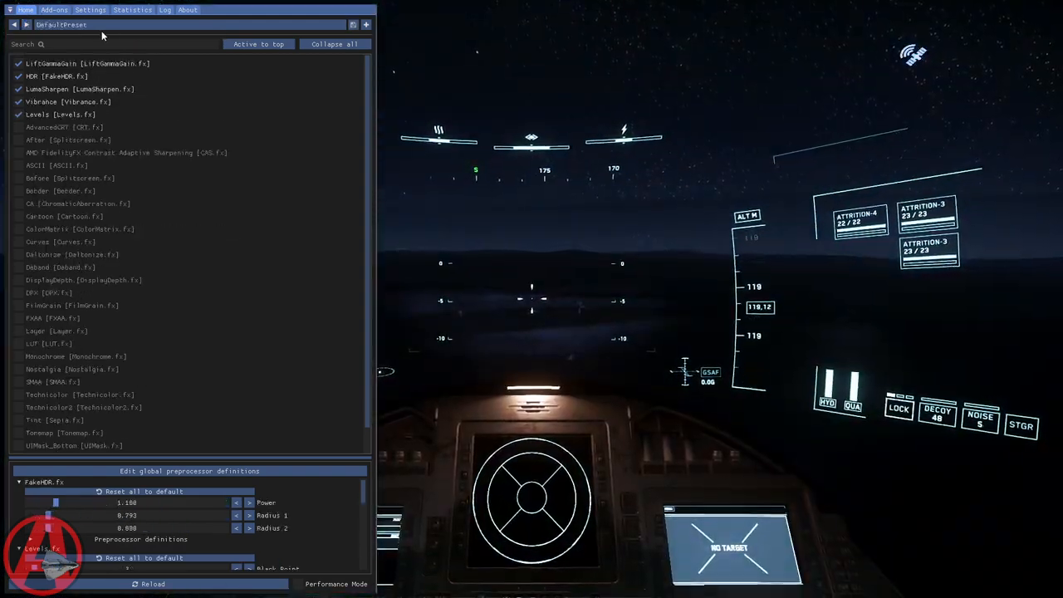
left_click(90, 9)
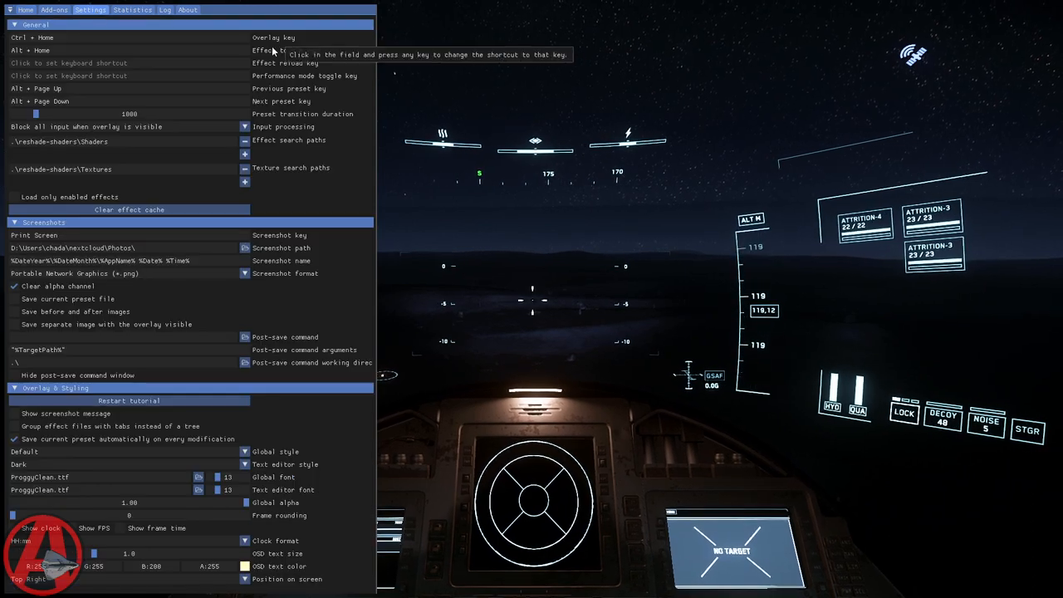
mouse_move(185, 40)
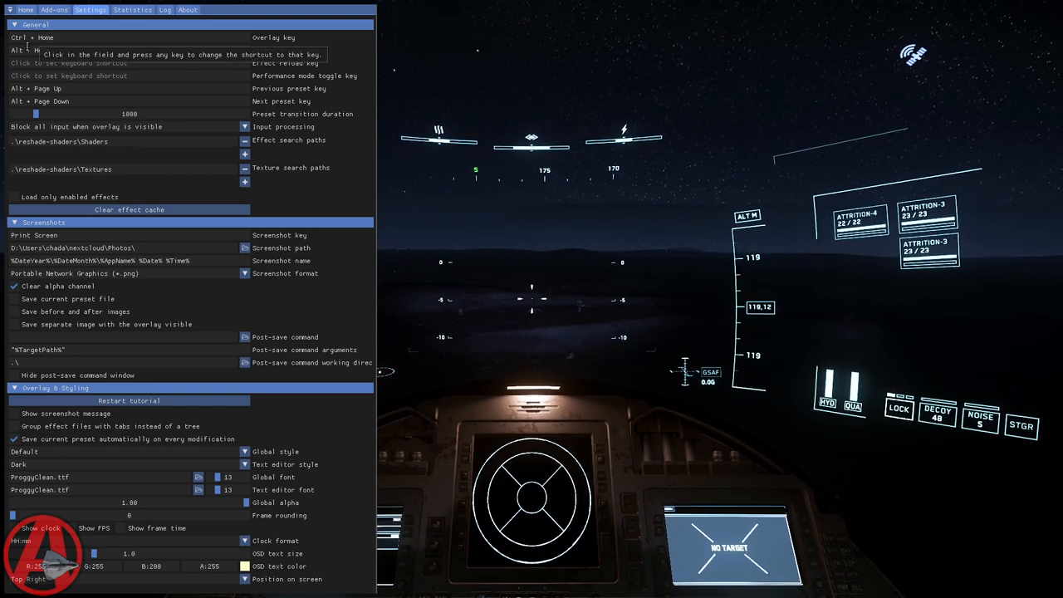
mouse_move(283, 51)
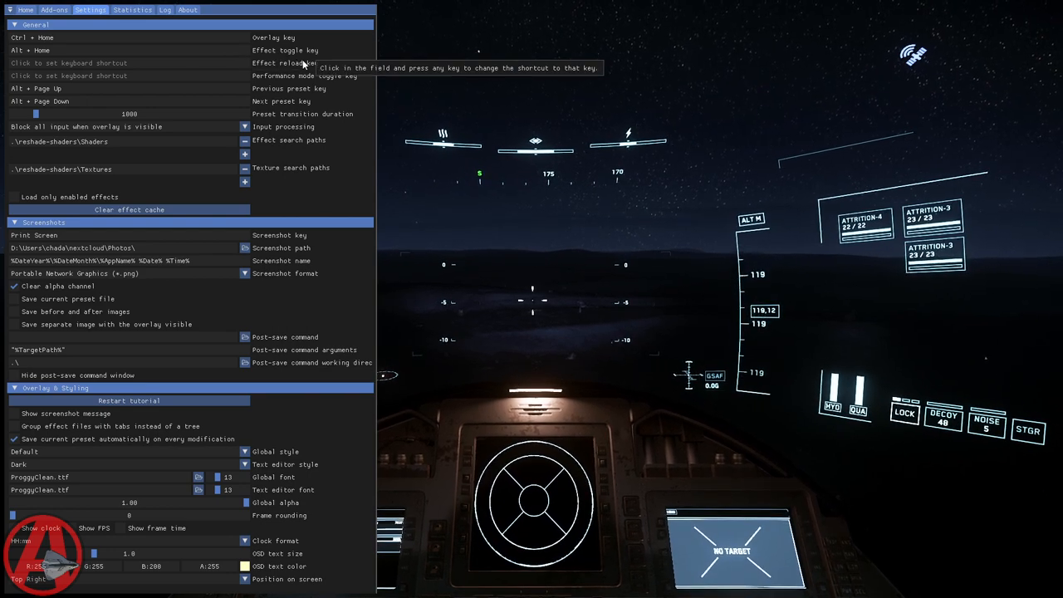
mouse_move(66, 101)
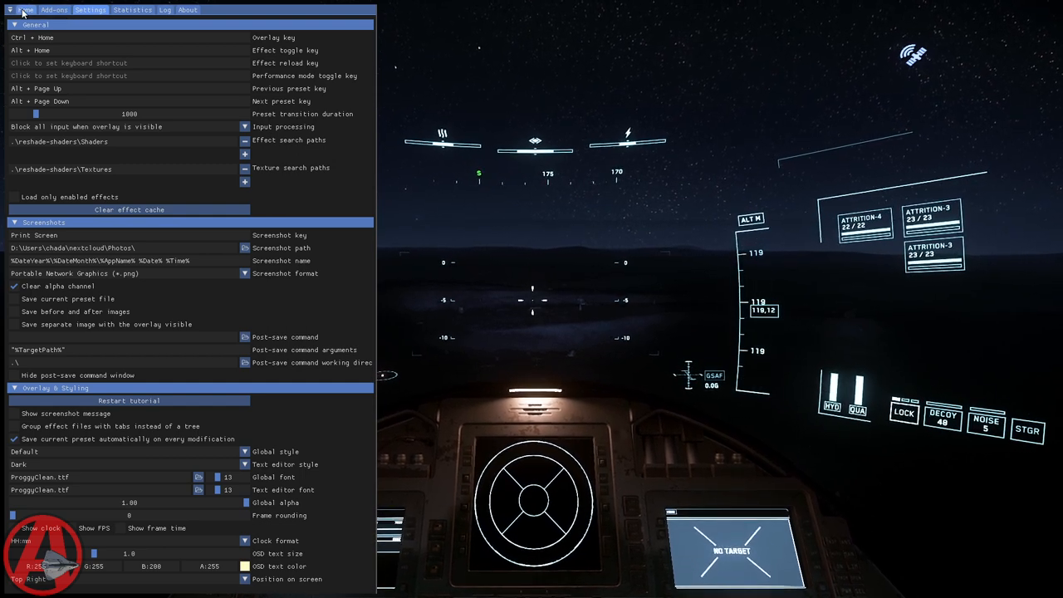
left_click(25, 9)
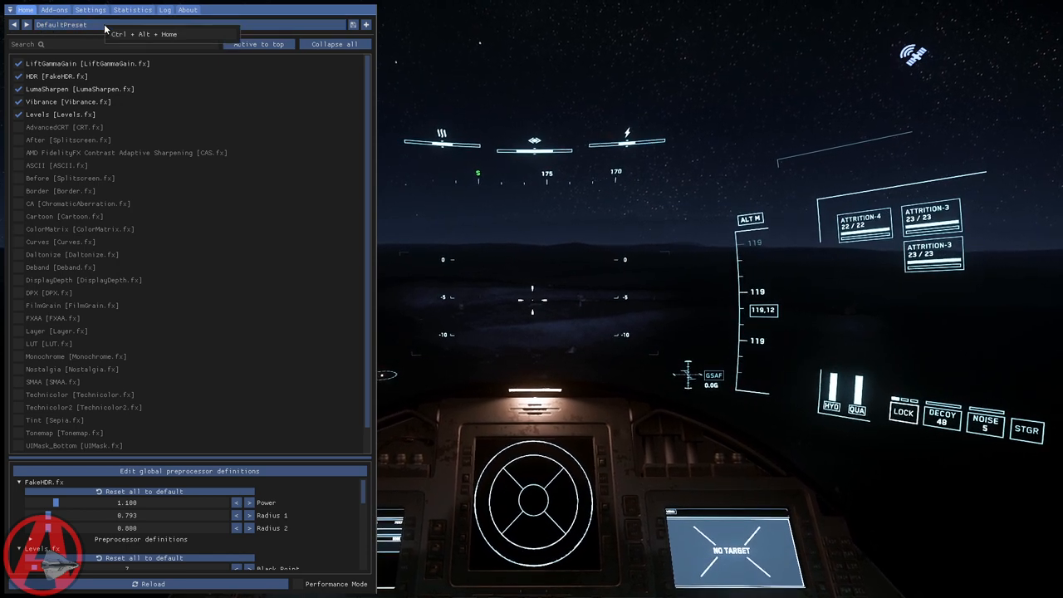
- Check the Ctrl + Alt + End preset hotkey and step forward to the NightVision preset
left_click(149, 34)
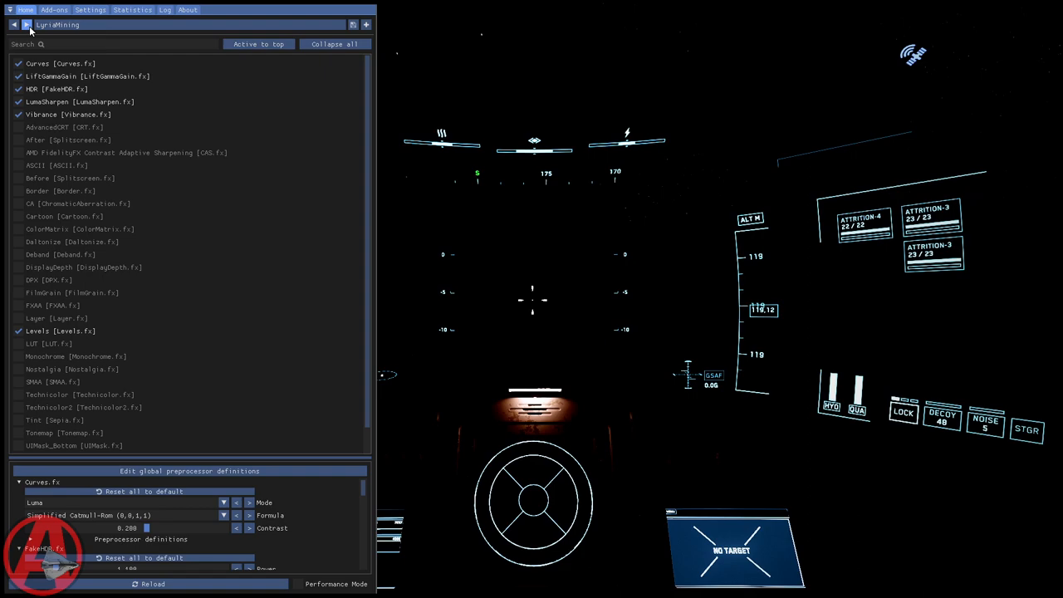
left_click(26, 24)
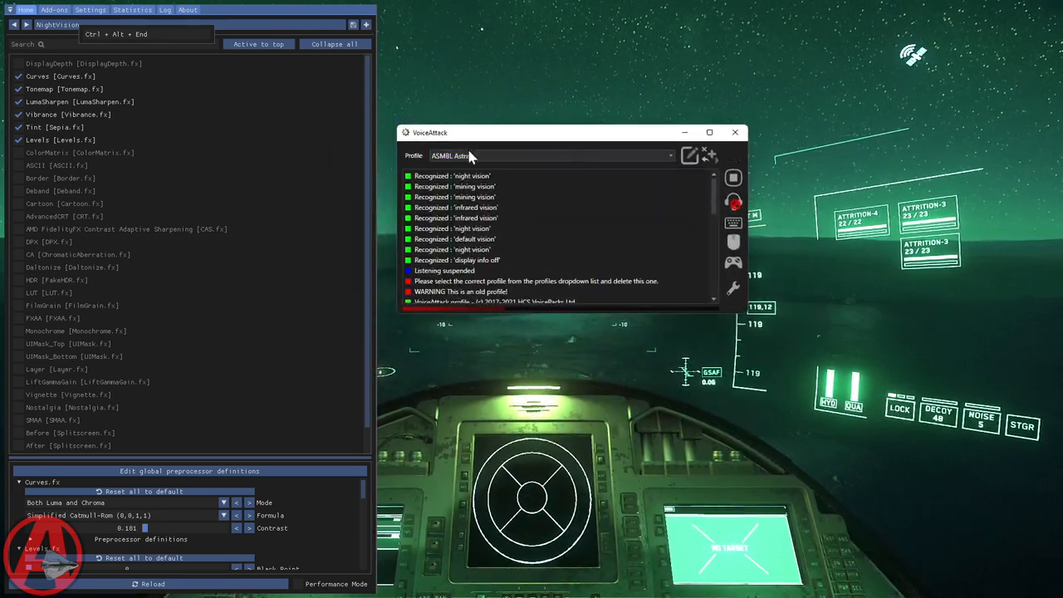
mouse_move(457, 162)
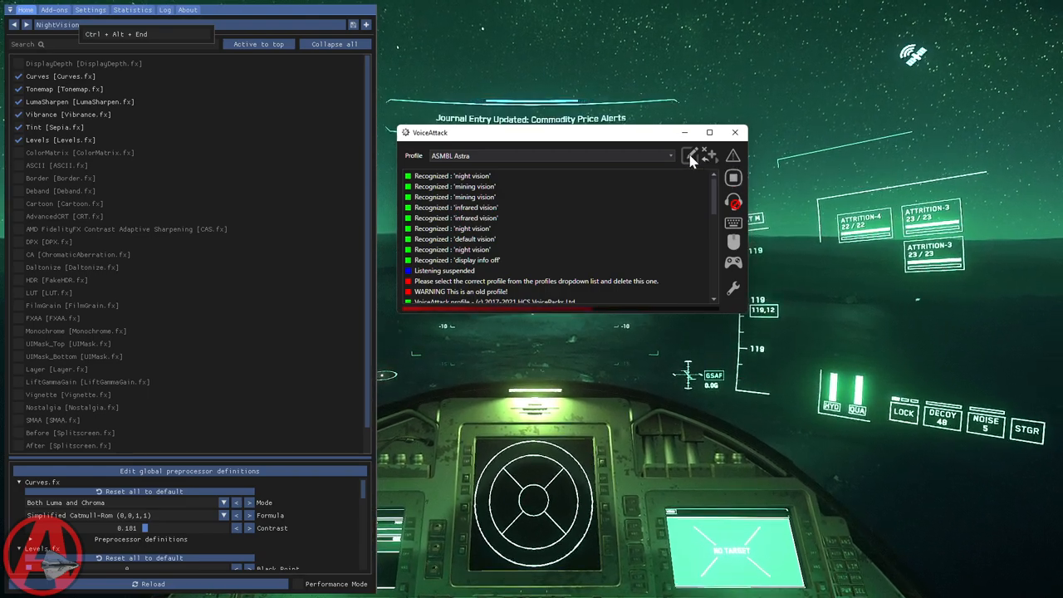
- Edit the ASMBL Astra profile, scroll to its ReShade commands, and open Default Vision
left_click(689, 156)
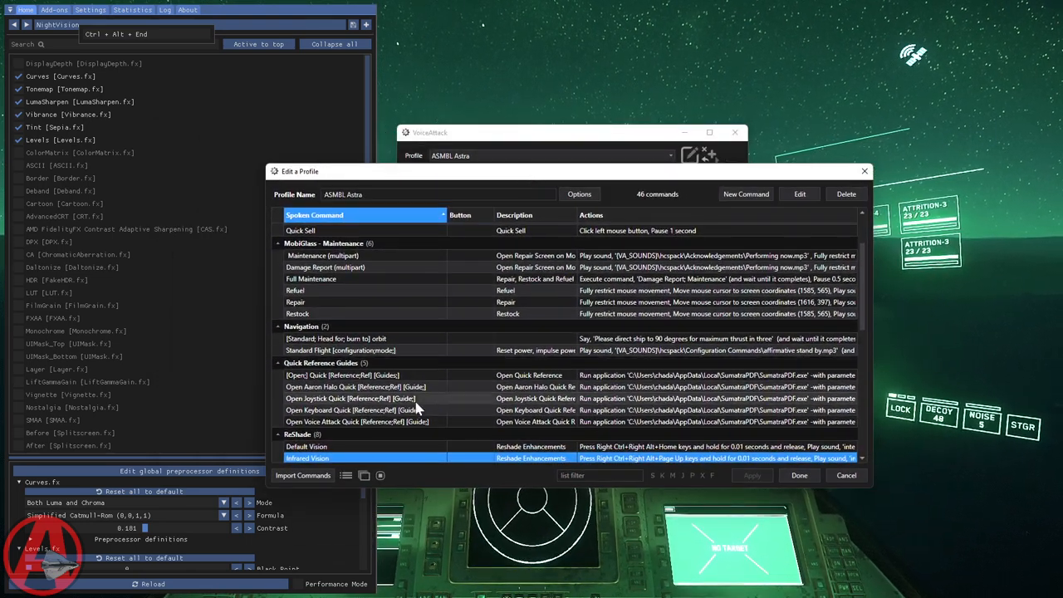
scroll("down", 3)
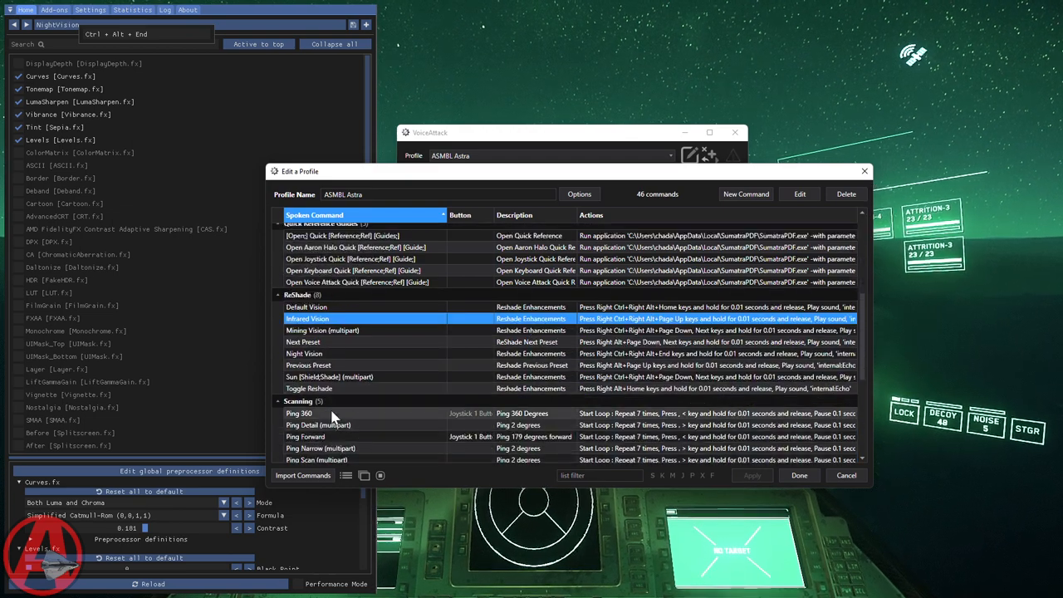
mouse_move(384, 344)
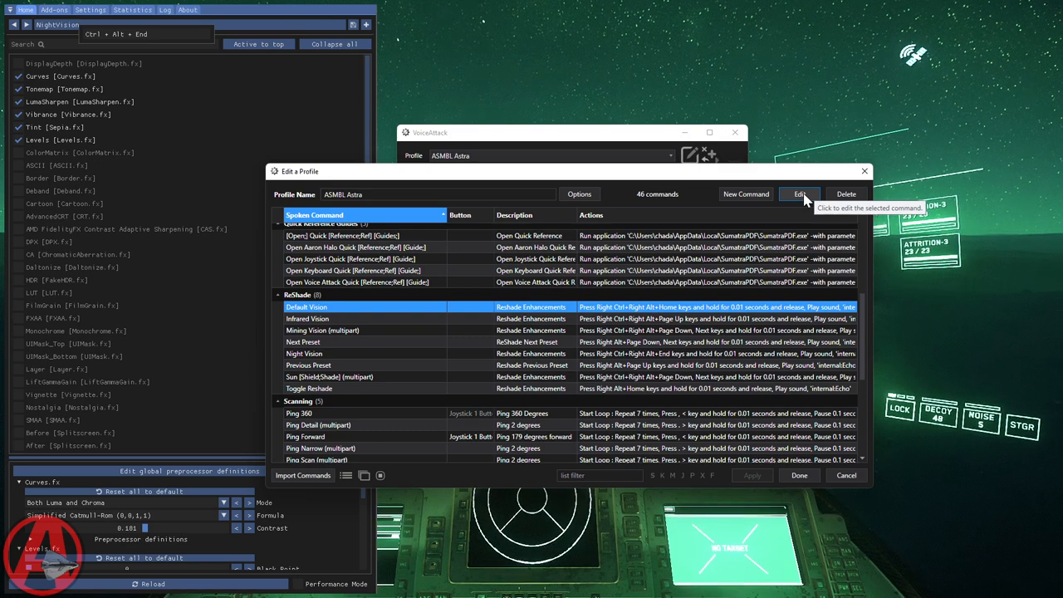
mouse_move(536, 362)
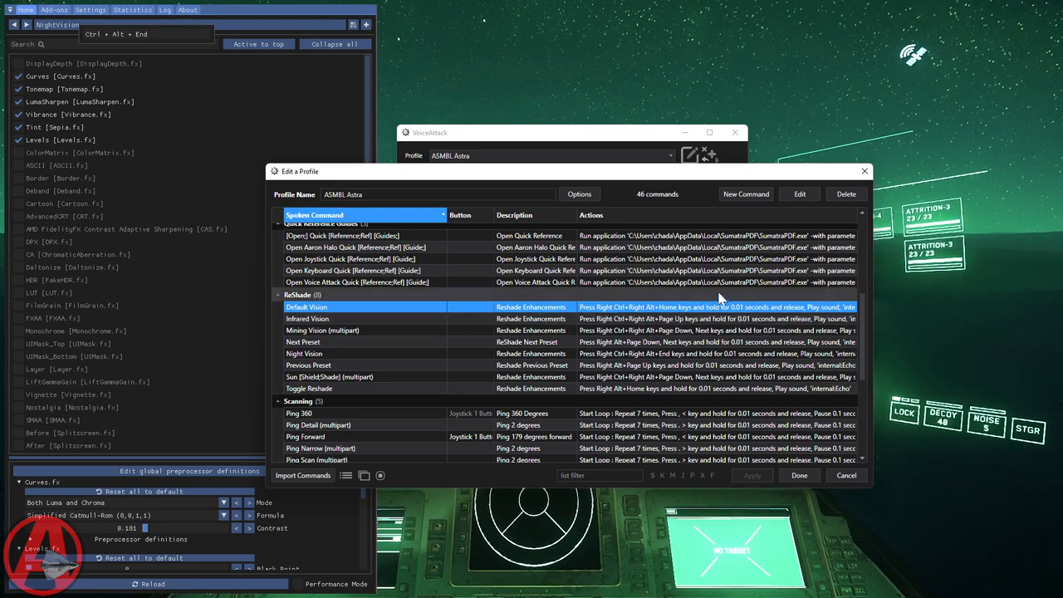
mouse_move(799, 194)
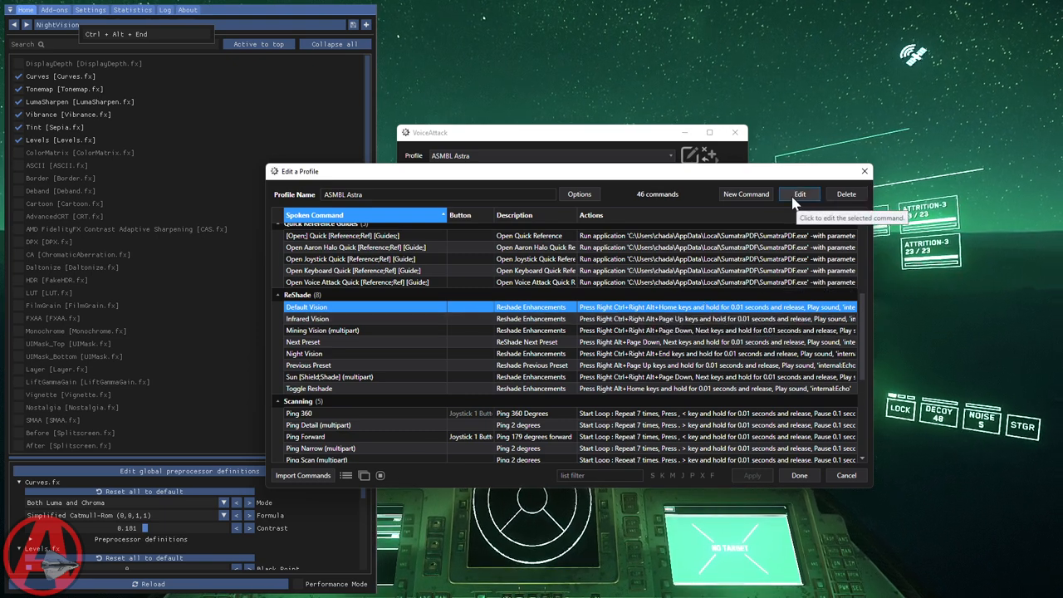
left_click(798, 193)
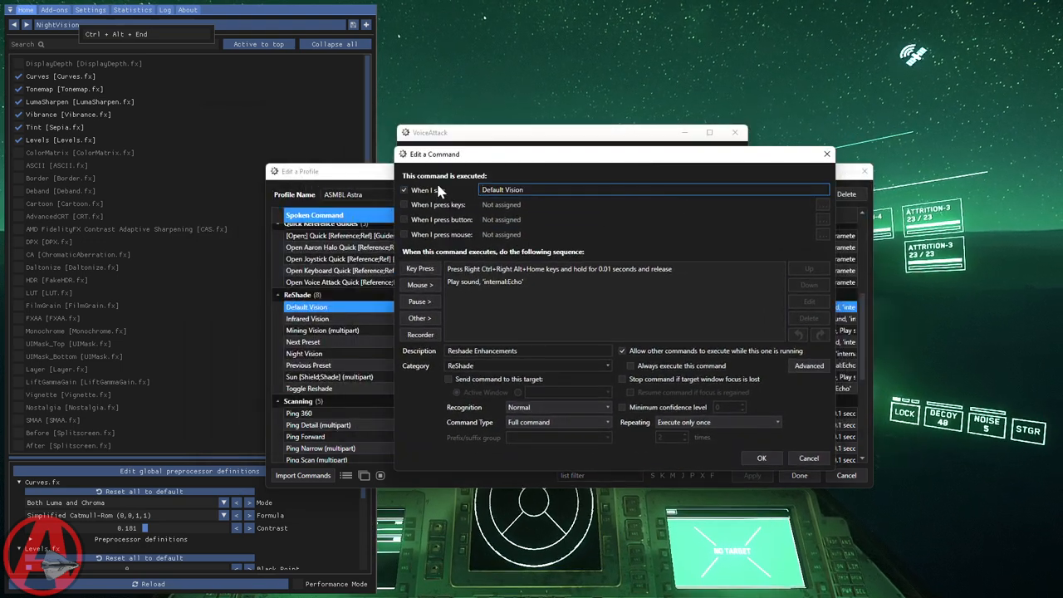
mouse_move(405, 191)
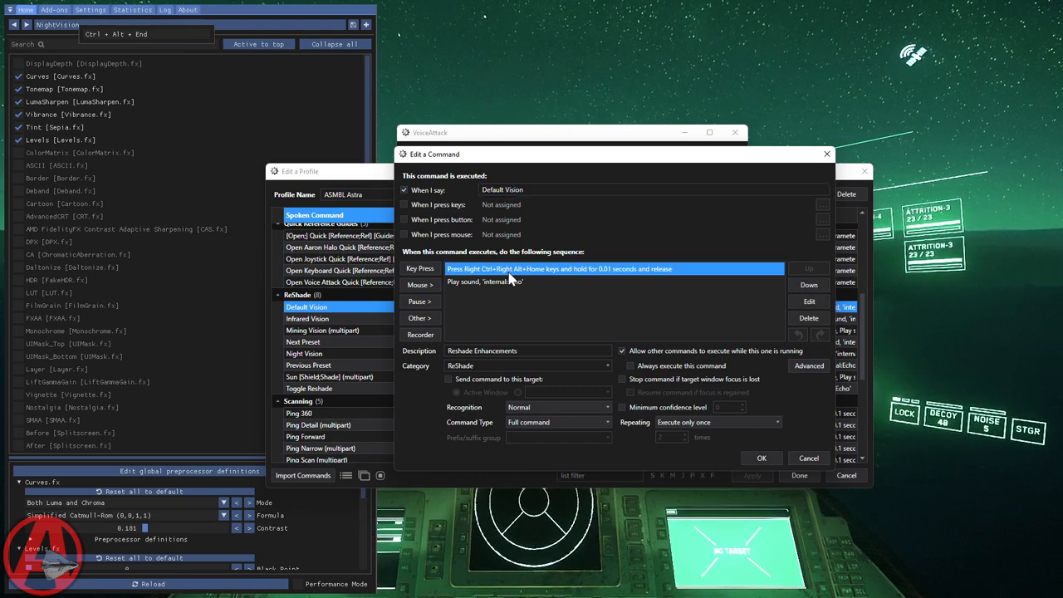
mouse_move(808, 318)
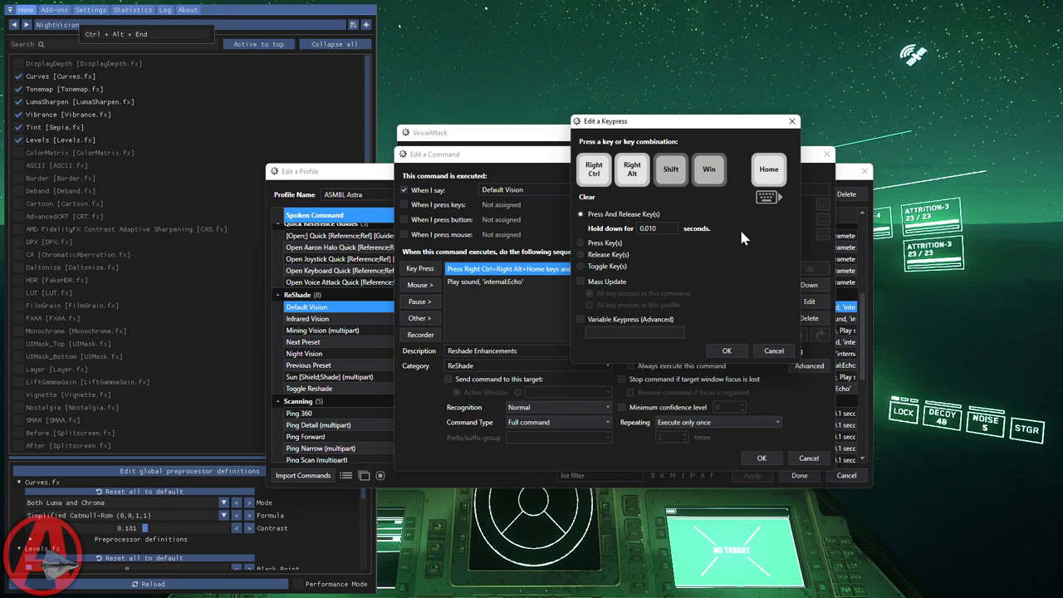
- Toggle the Ctrl modifier and restore Right Ctrl, then cancel the keypress edit unchanged
left_click(594, 168)
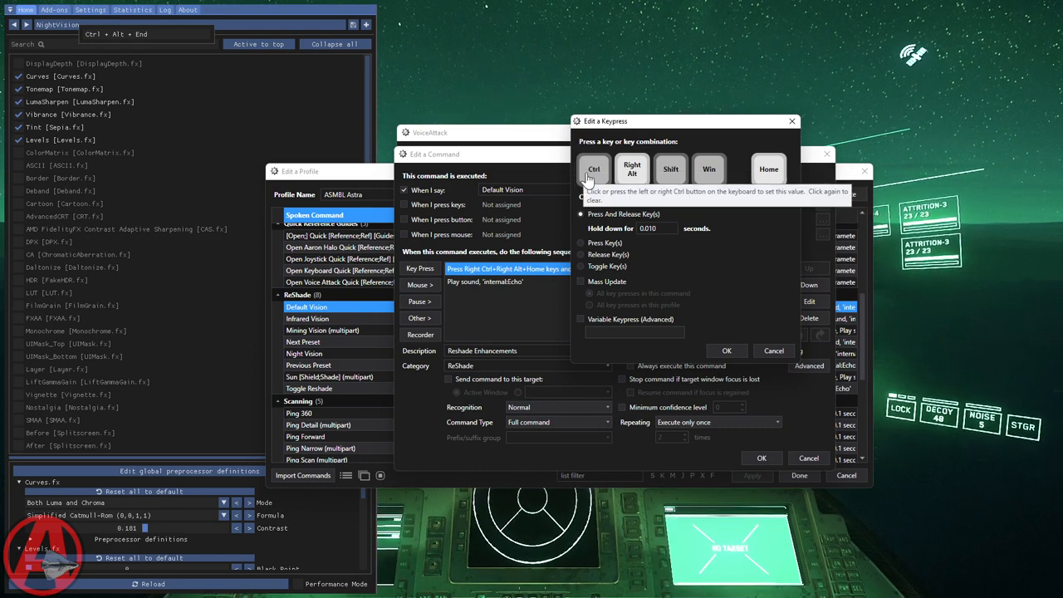
left_click(594, 168)
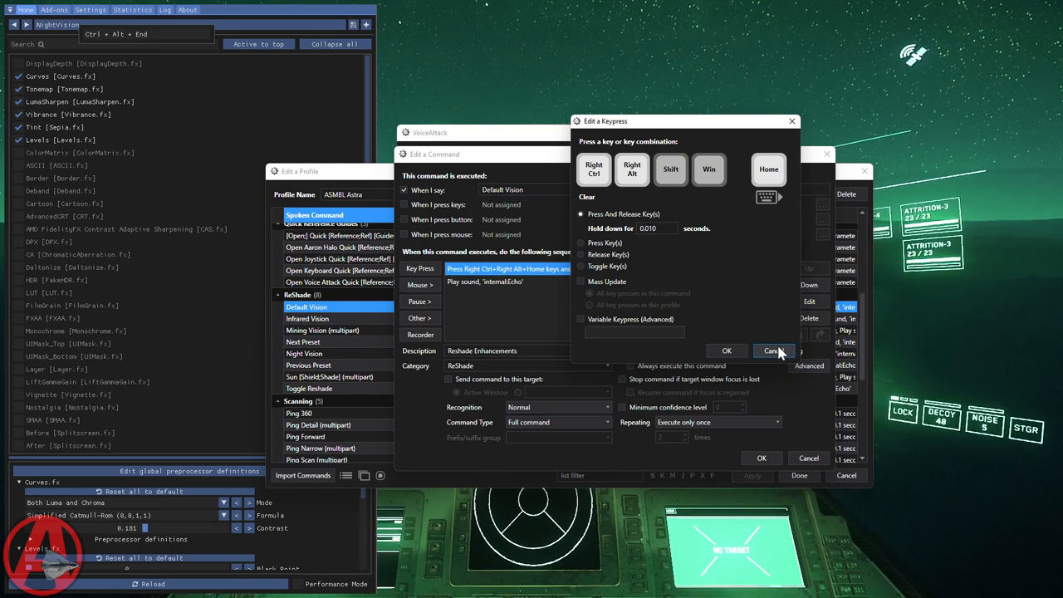
left_click(582, 242)
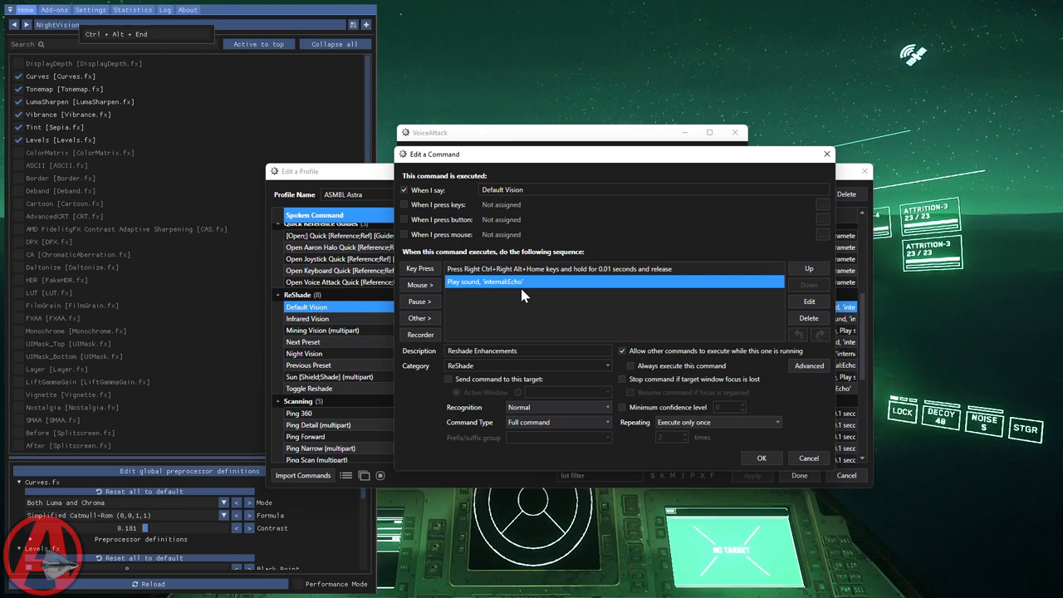
mouse_move(676, 309)
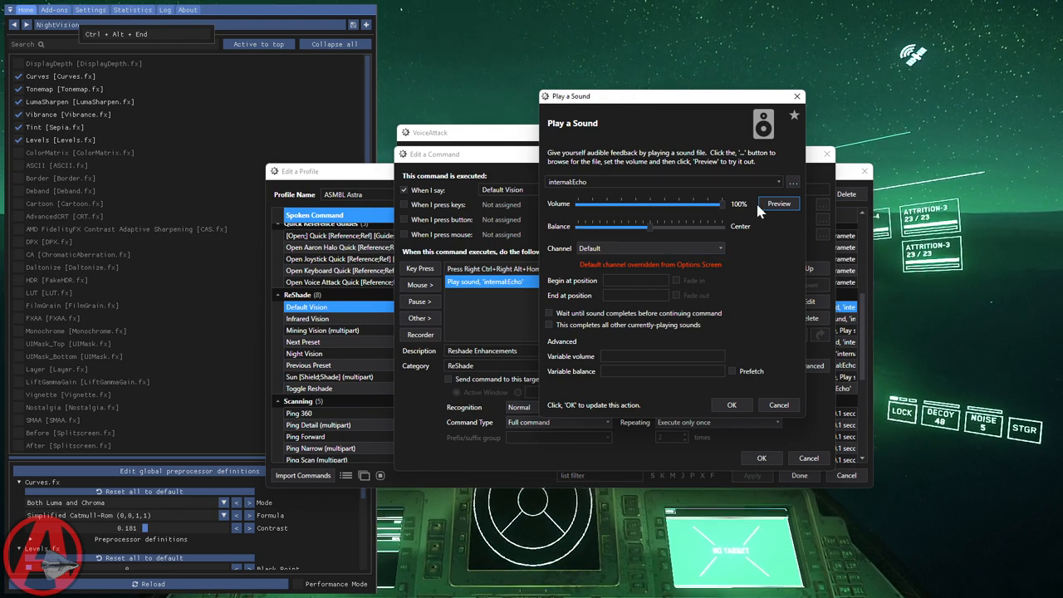
mouse_move(748, 226)
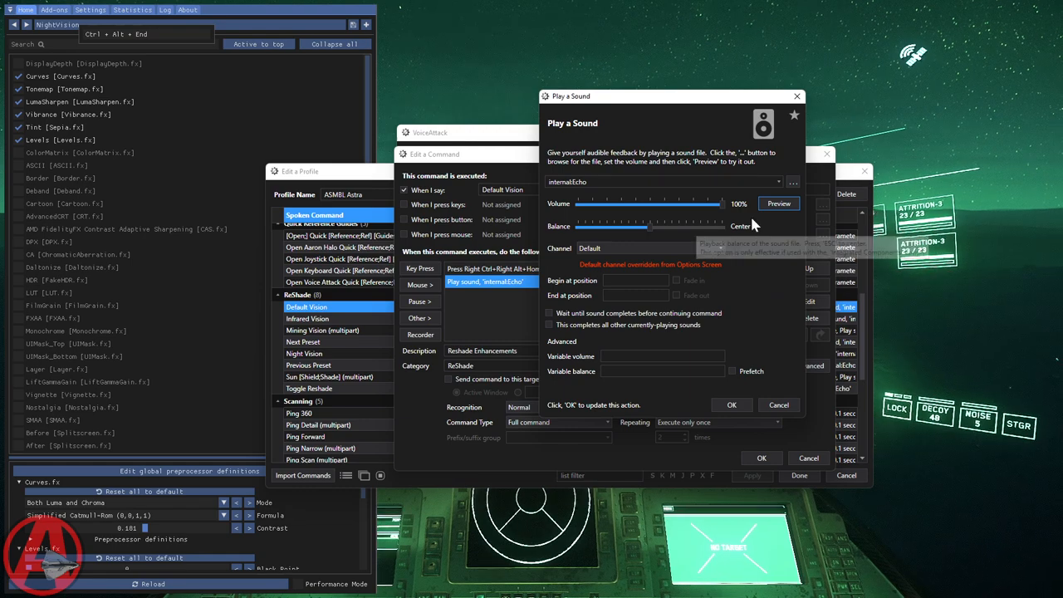
mouse_move(792, 182)
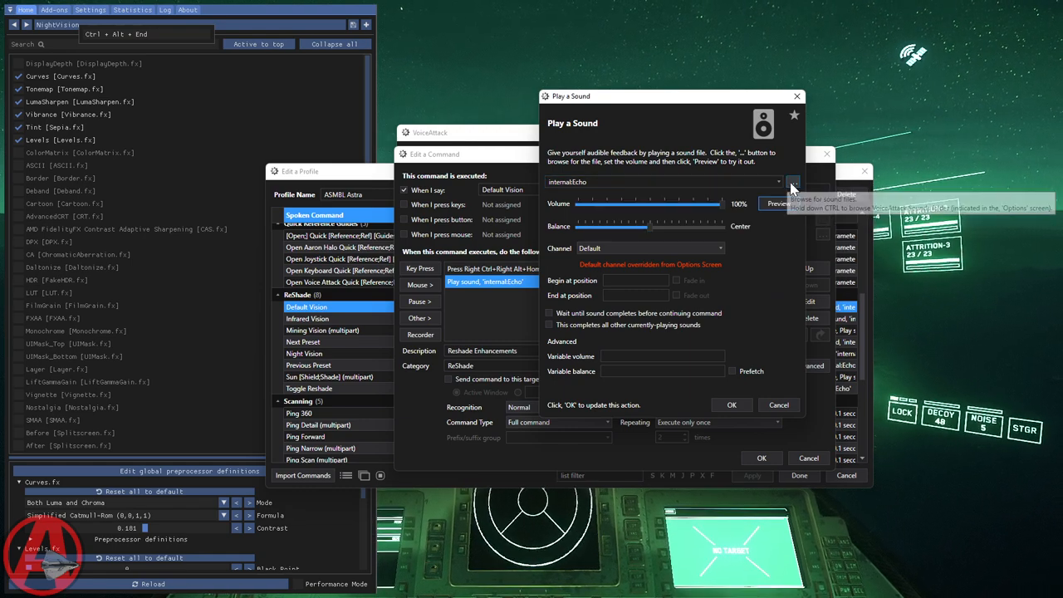
- Cancel the Play sound settings and the Default Vision command editor without saving
left_click(792, 182)
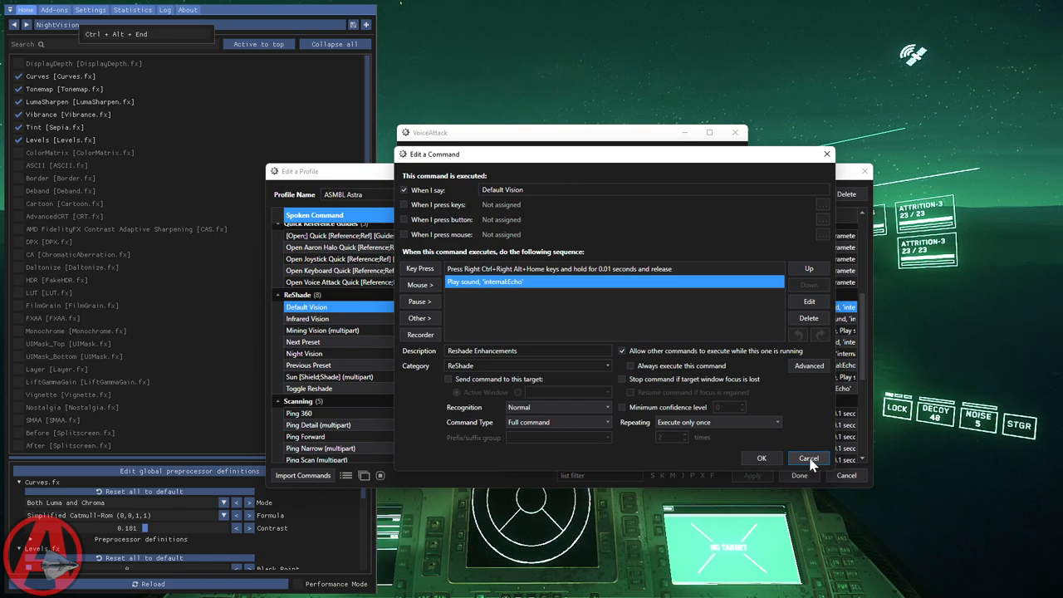
left_click(807, 458)
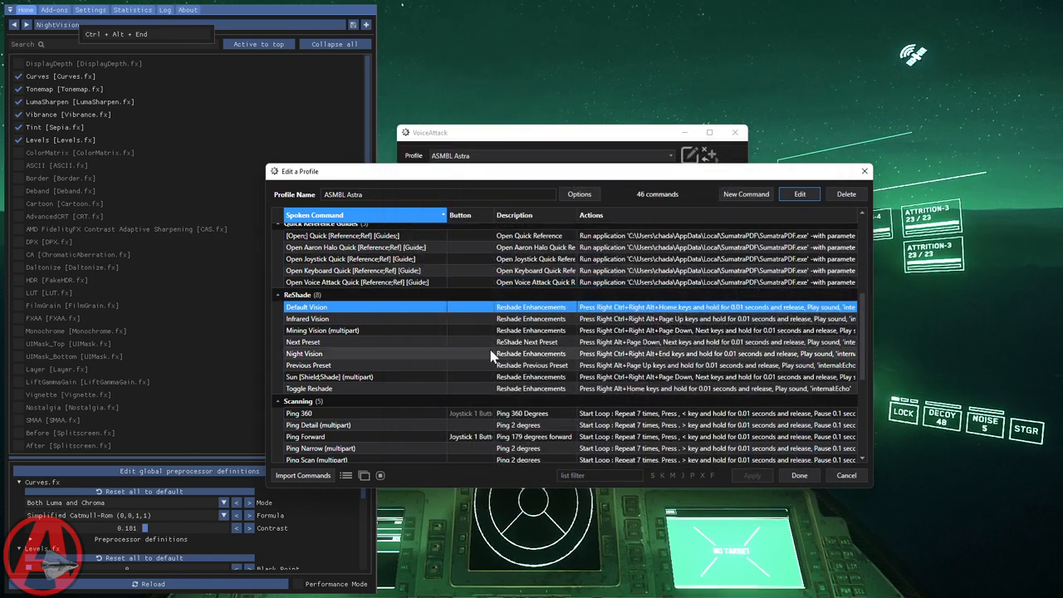
mouse_move(324, 324)
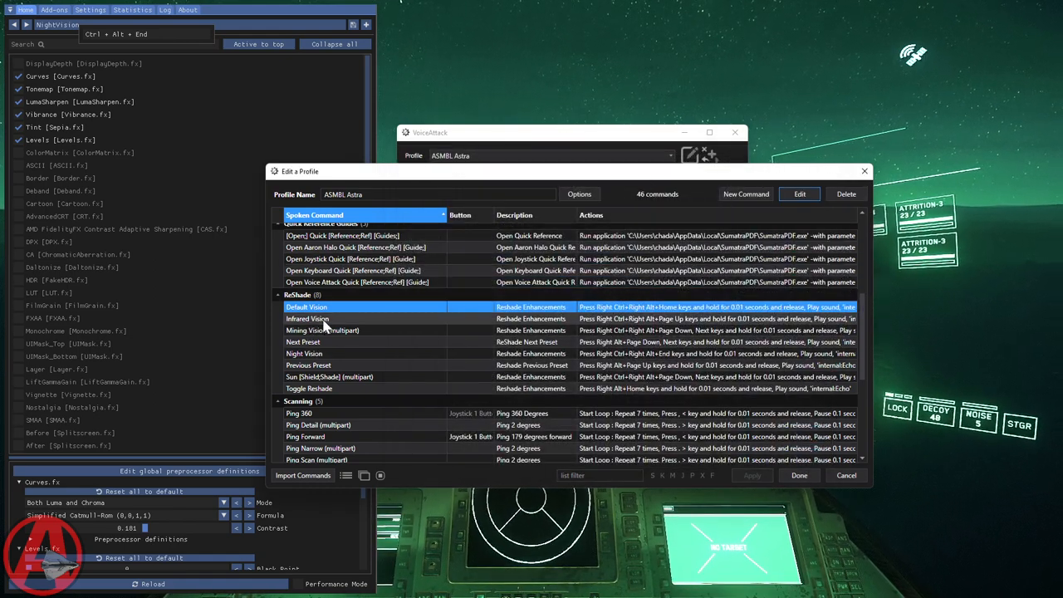